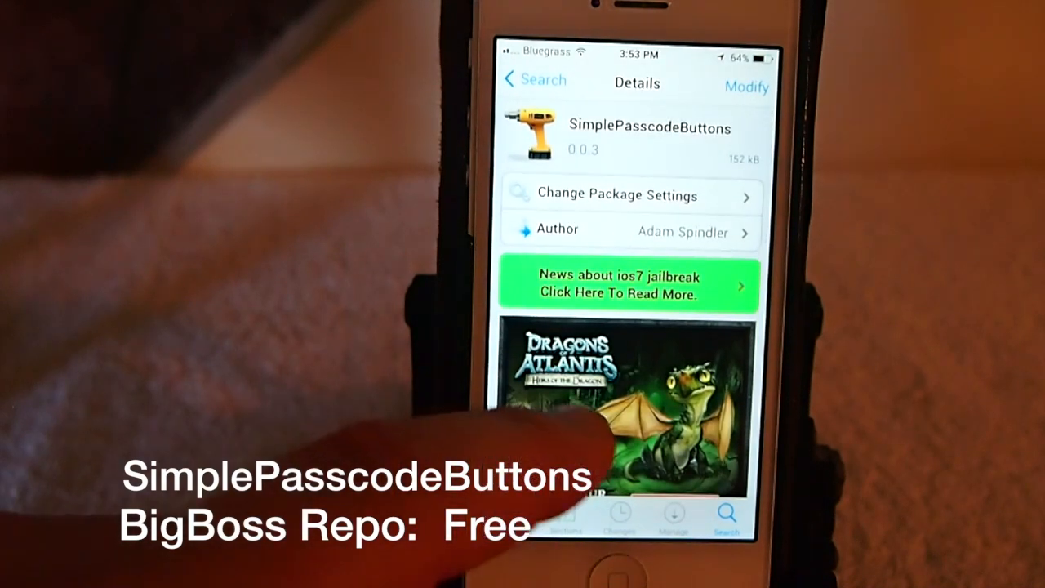
Enter the passcode on the numberless keypad to reach the home screen.
scroll(down, 3)
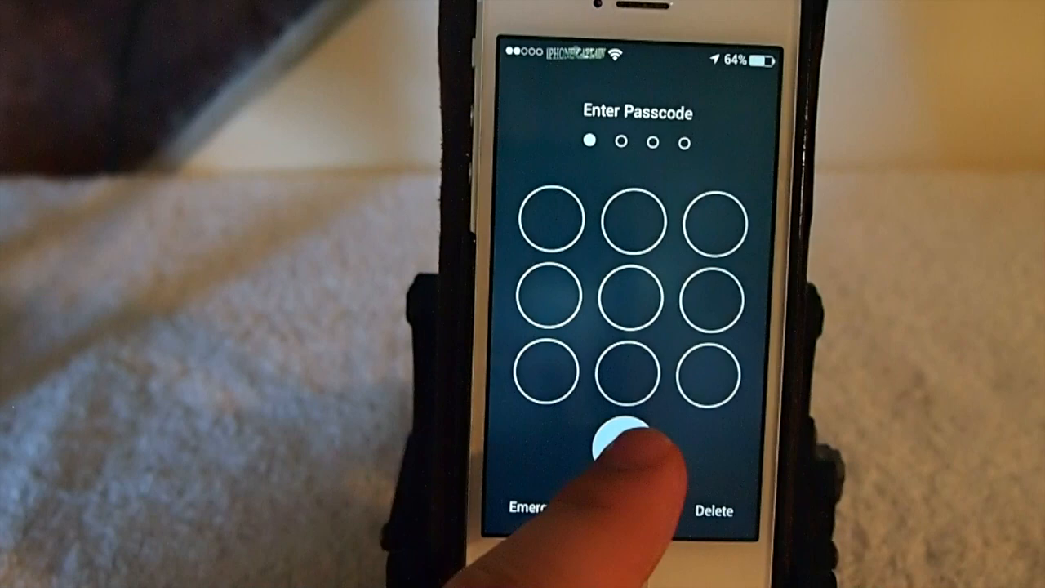
click(622, 441)
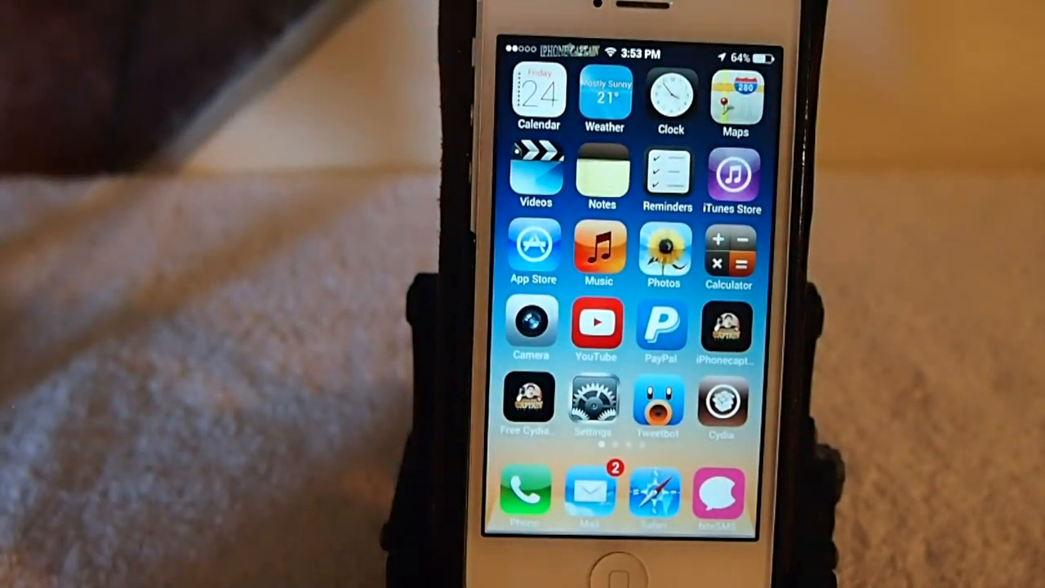
In Settings > Simple Passcode Buttons, choose the Hide Everything button style.
click(595, 400)
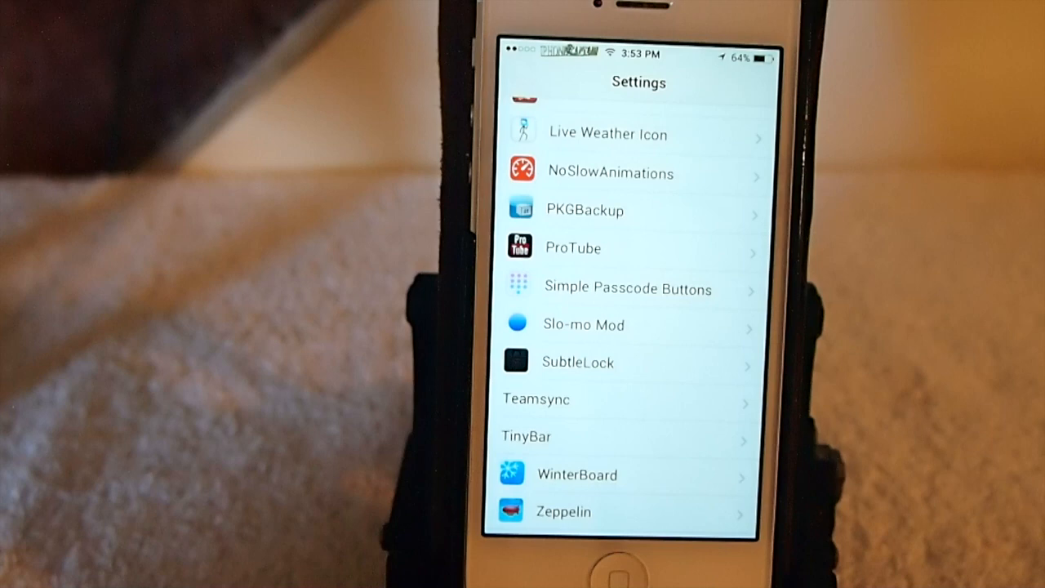
click(626, 289)
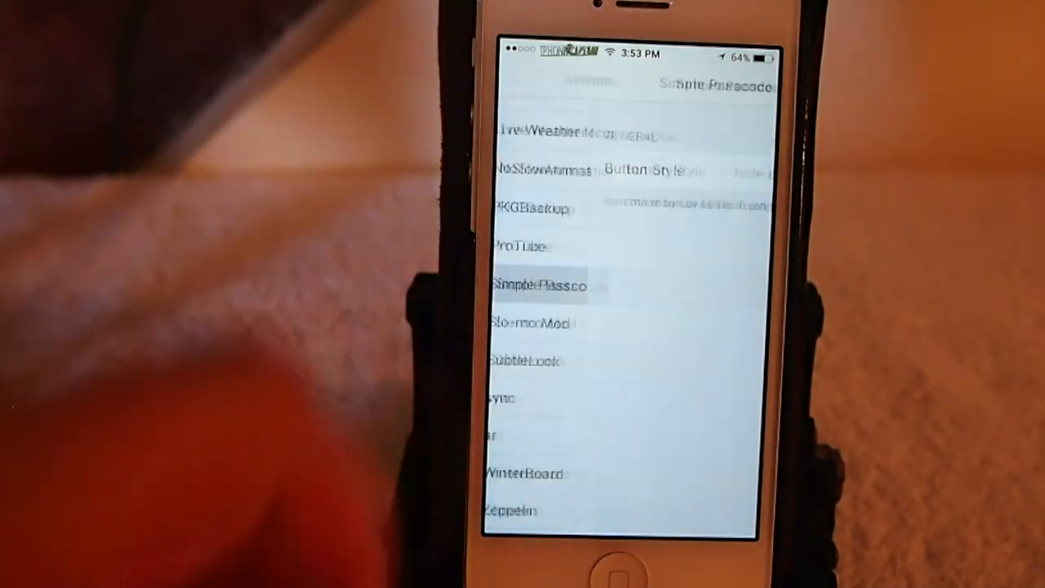
click(539, 286)
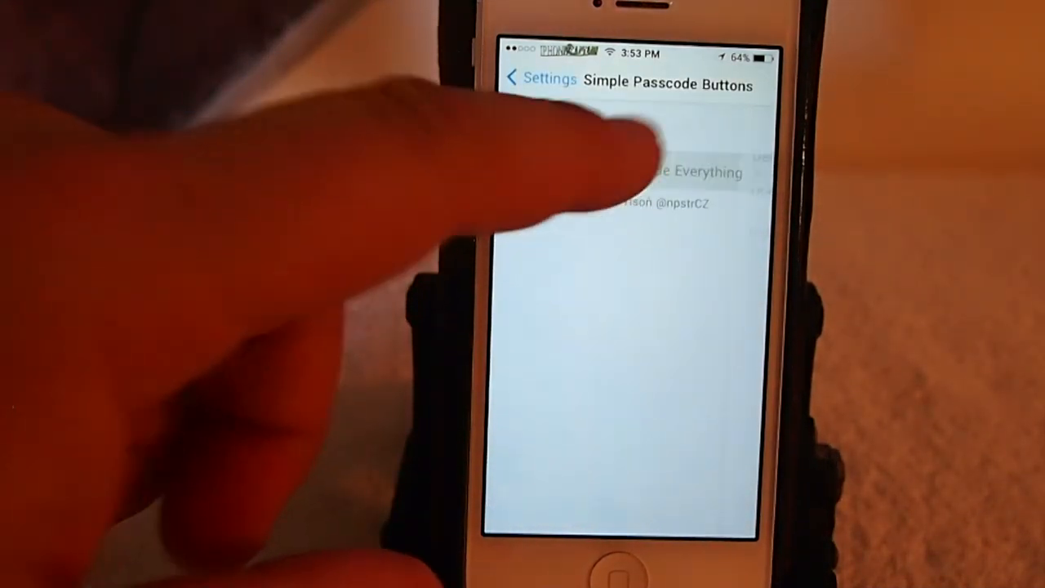